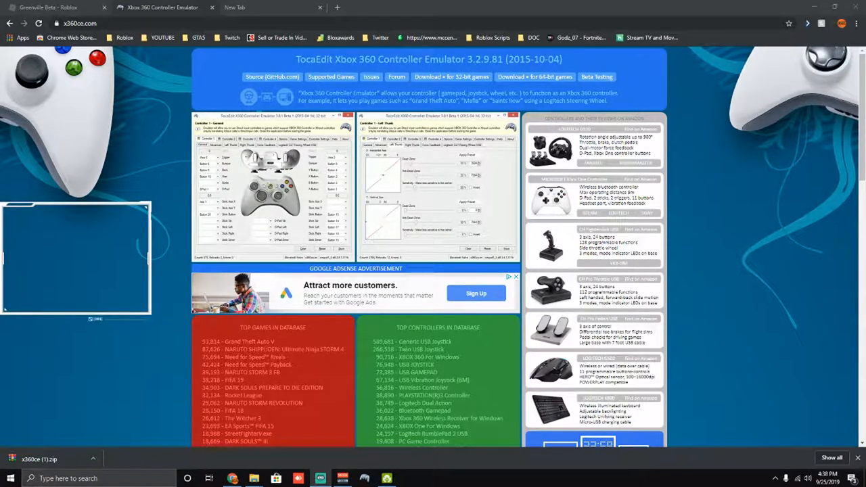
pyautogui.moveTo(641, 252)
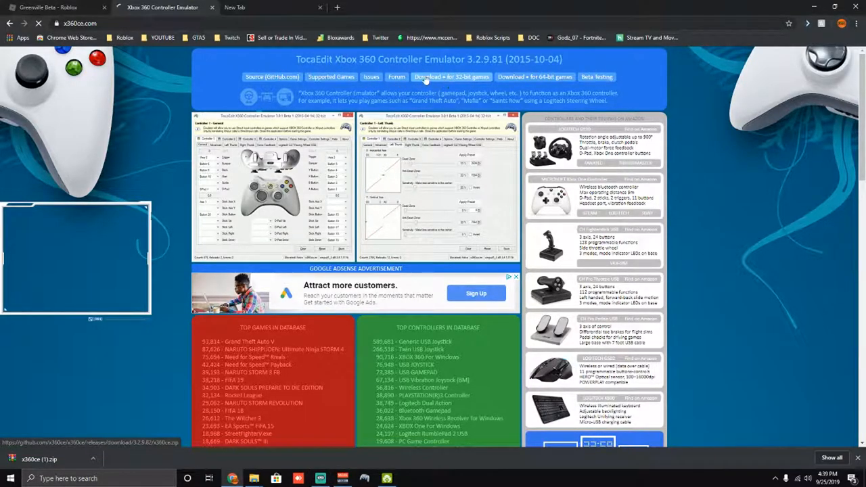
# Download the 32-bit x360ce build from x360ce.com
pyautogui.click(452, 76)
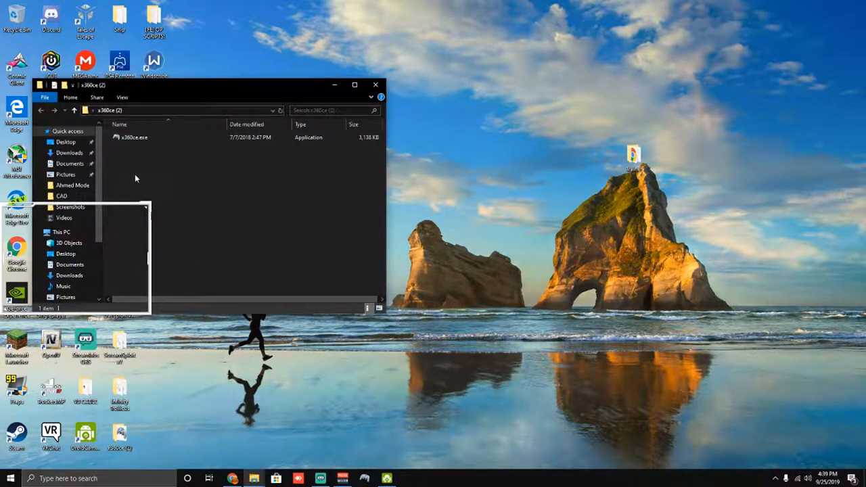
# Launch x360ce.exe from the extracted 'x360ce (2)' folder
pyautogui.click(134, 136)
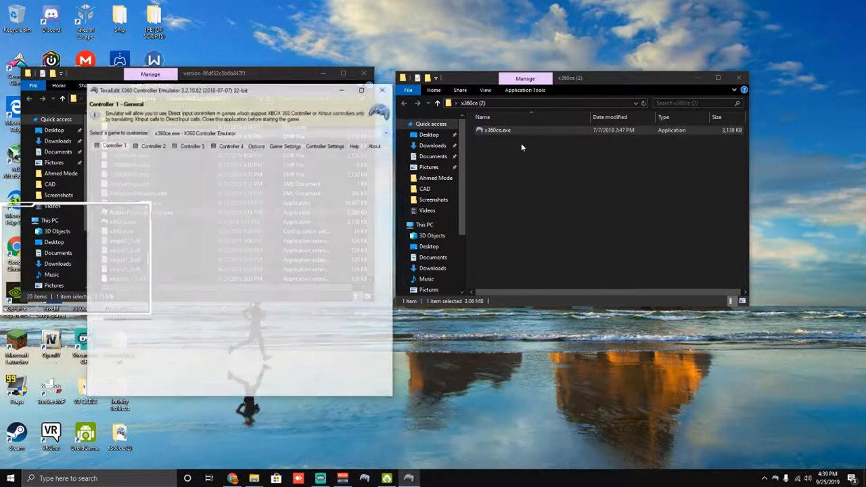
# Create xinput1_3.dll, auto-search settings for both detected wheels, and return to Controller 1
pyautogui.click(348, 198)
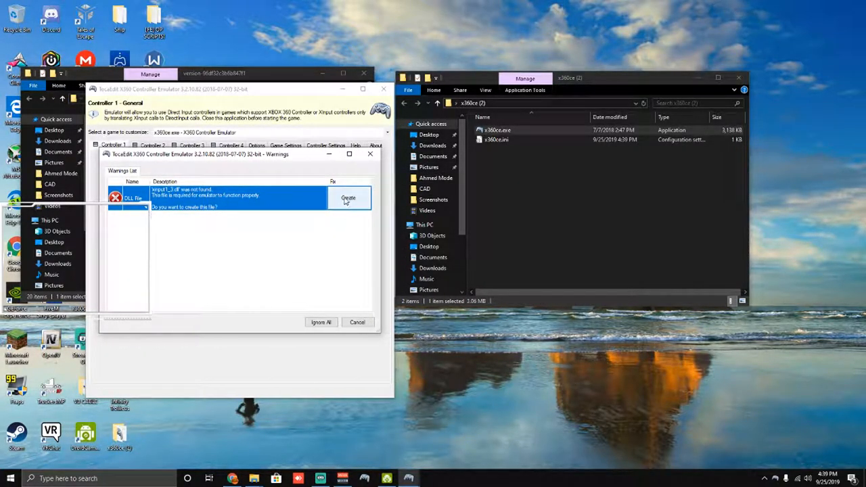
pyautogui.click(348, 198)
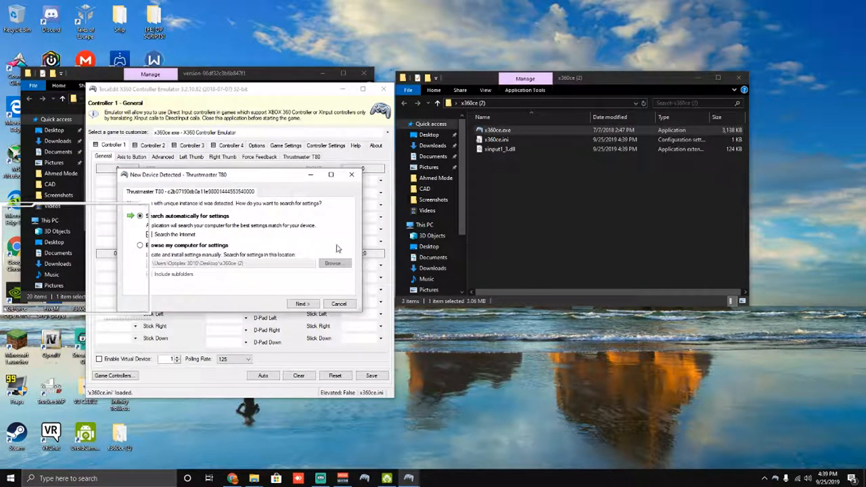
pyautogui.click(302, 303)
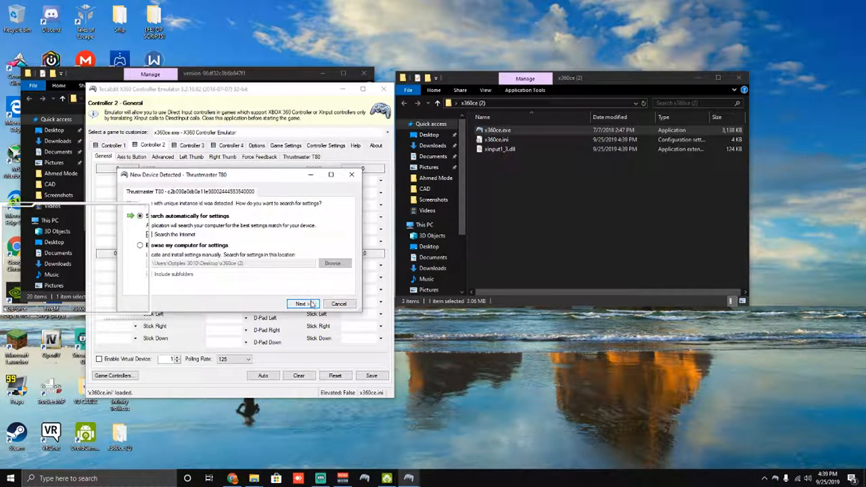
pyautogui.click(301, 303)
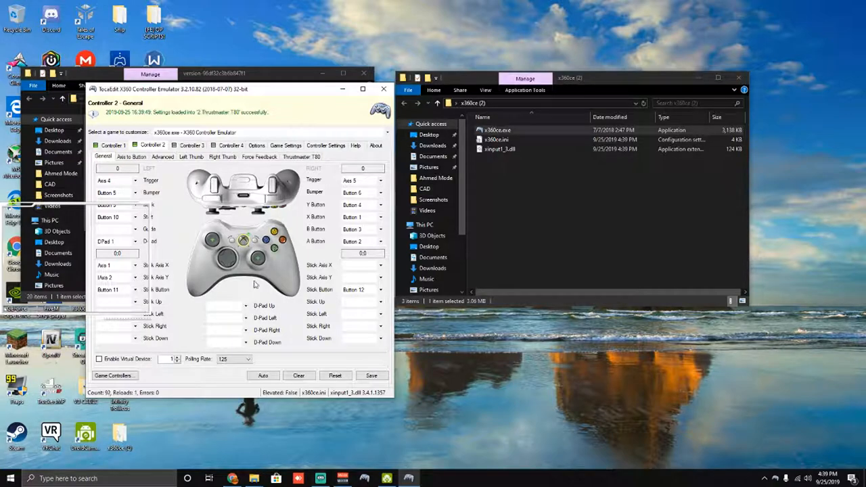
pyautogui.click(113, 145)
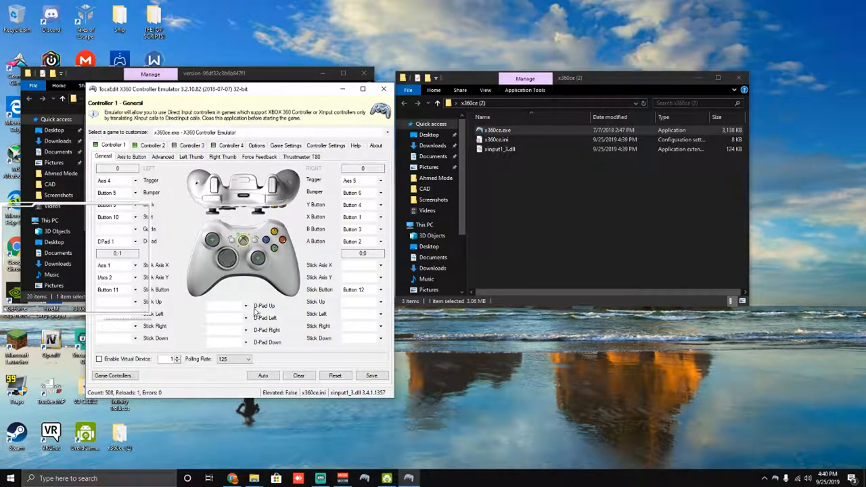
# Record wheel DPad 1 up, left, right and down into Controller 1's D-Pad slots
pyautogui.click(223, 305)
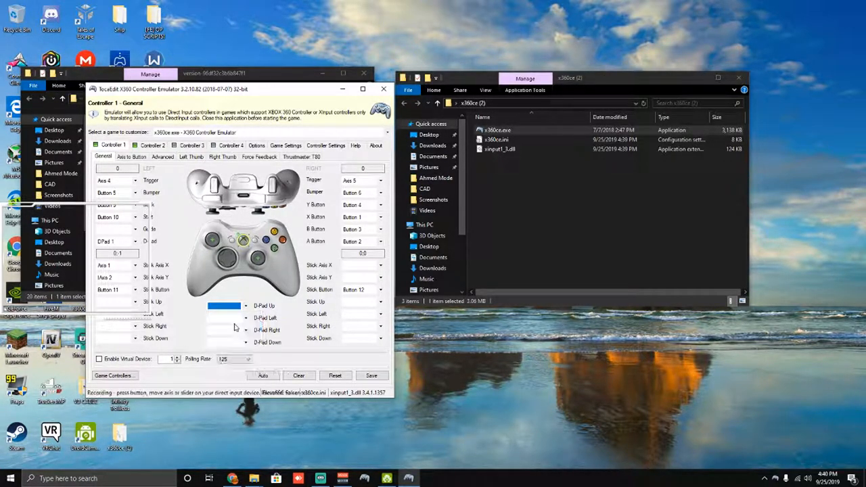
pyautogui.click(246, 306)
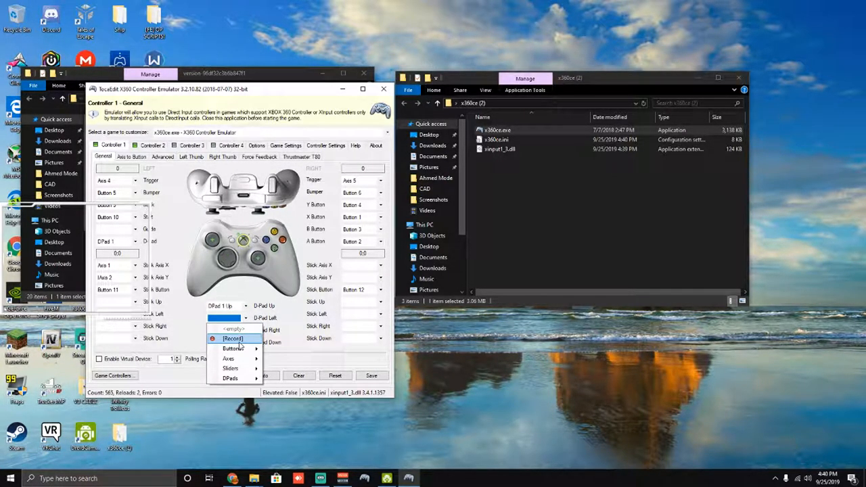
pyautogui.click(232, 338)
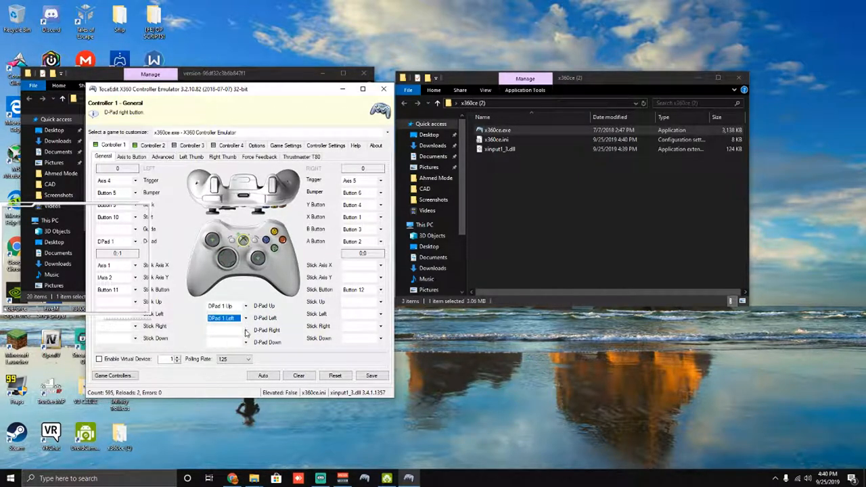
pyautogui.click(223, 330)
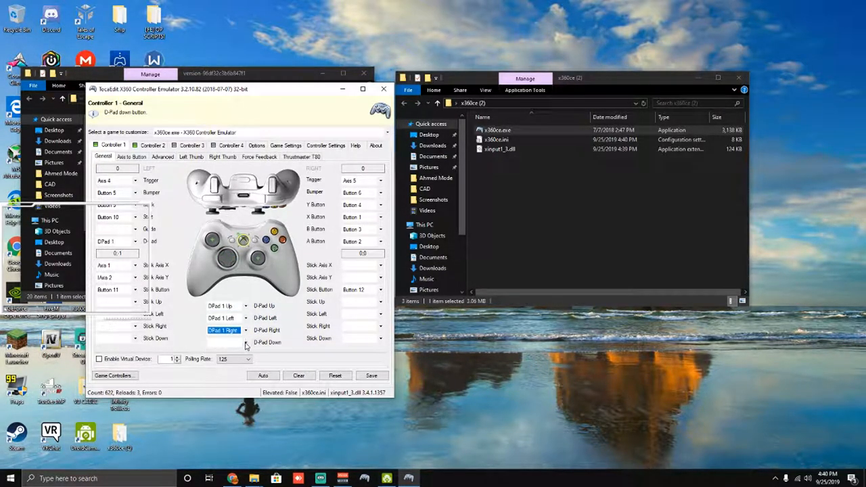
pyautogui.click(245, 342)
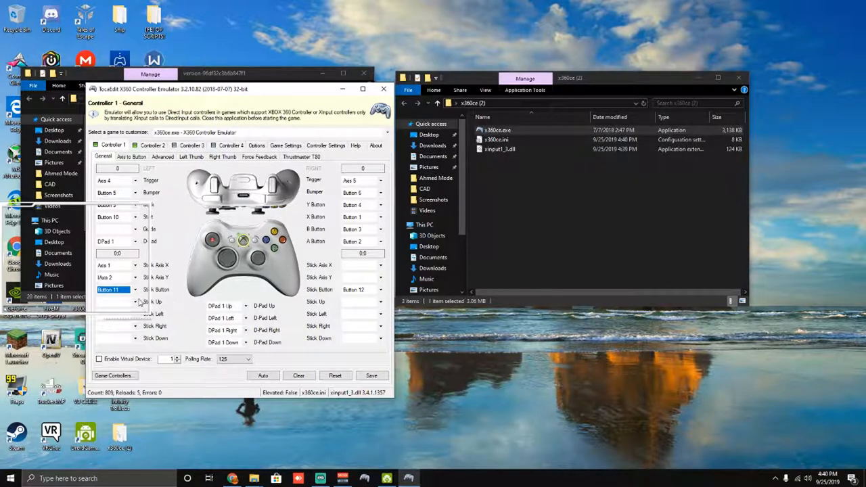
# Assign wheel Buttons 7 and 8 to Controller 1's left and right triggers
pyautogui.click(380, 289)
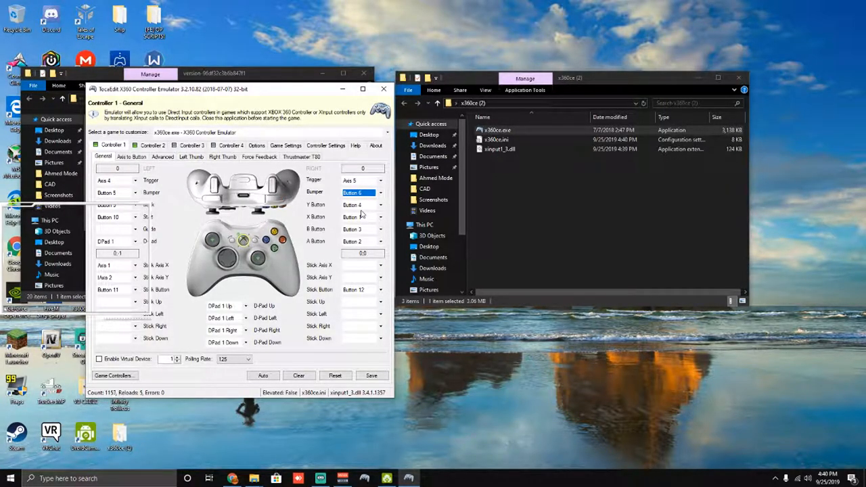
pyautogui.click(133, 193)
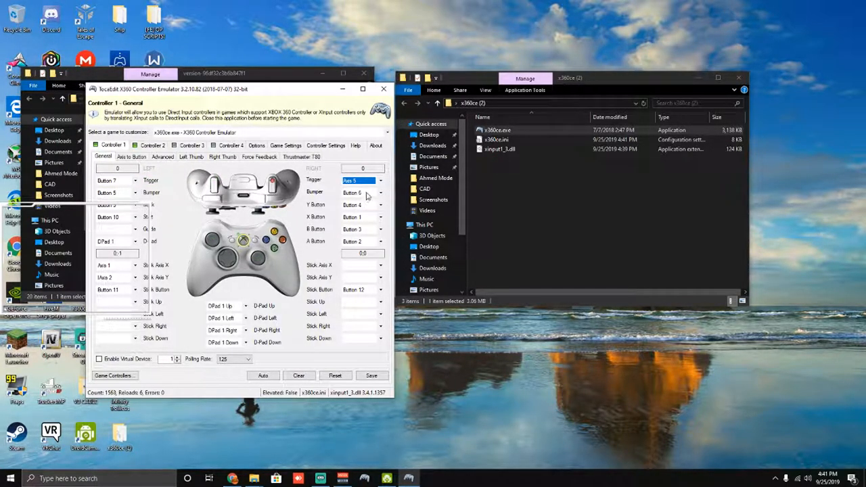
pyautogui.click(380, 180)
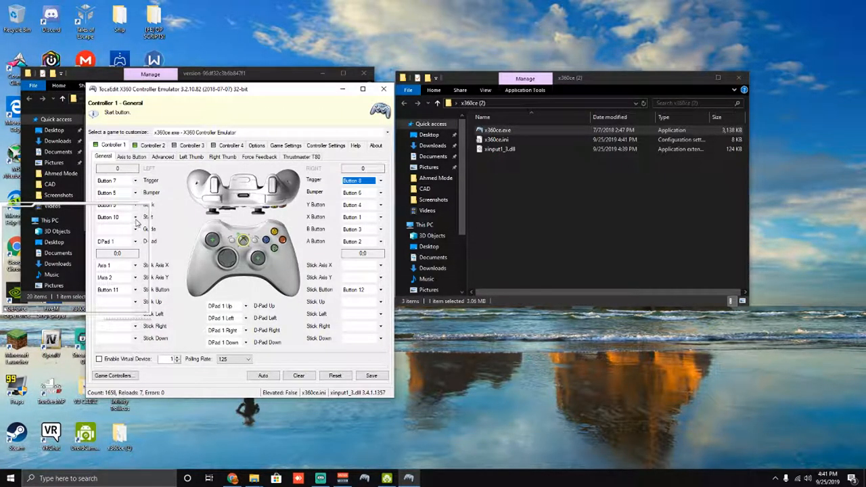
pyautogui.click(115, 216)
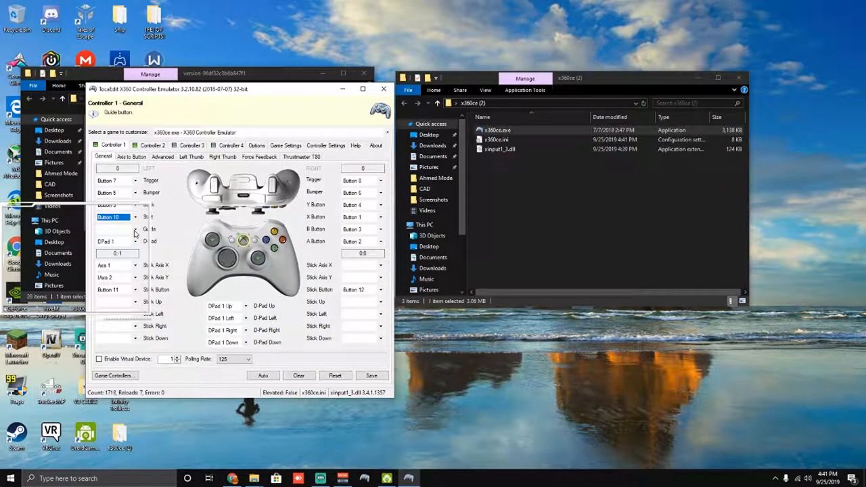
pyautogui.moveTo(133, 209)
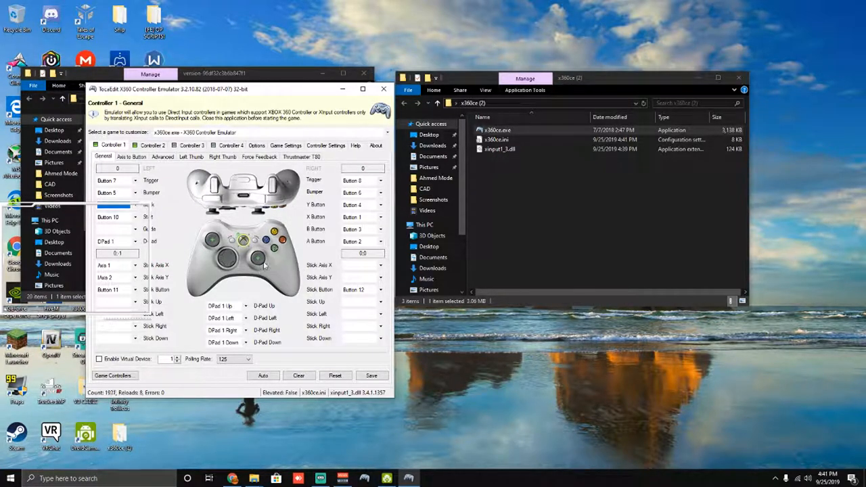
pyautogui.moveTo(301, 310)
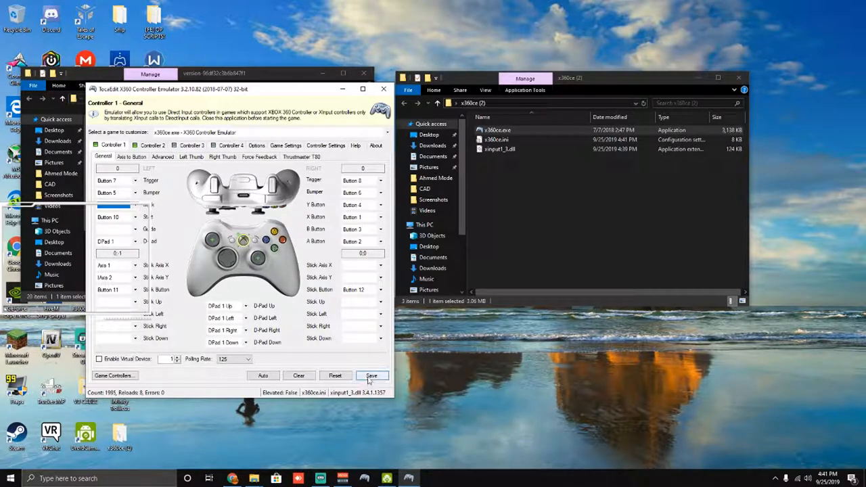
# Save Controller 1's wheel mapping and go to Game Settings
pyautogui.click(371, 376)
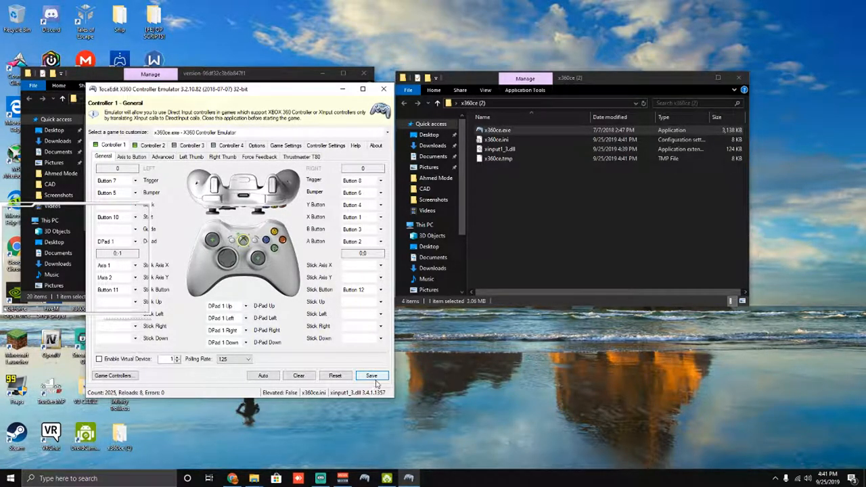
pyautogui.click(371, 375)
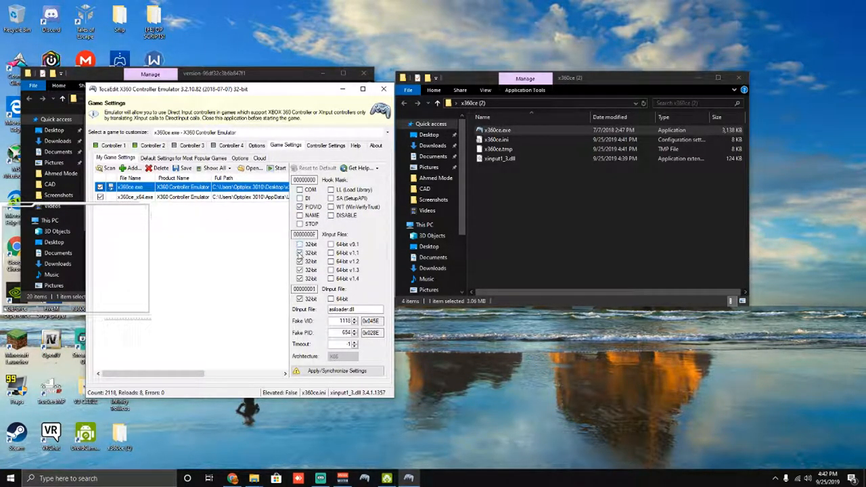
# Tick all 32-bit XInput files, synchronize settings to the game folder, then close x360ce
pyautogui.click(300, 299)
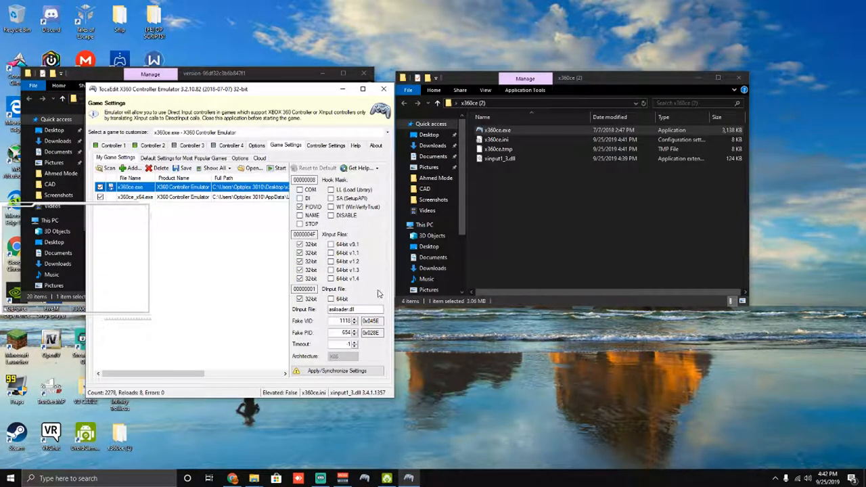
pyautogui.click(337, 370)
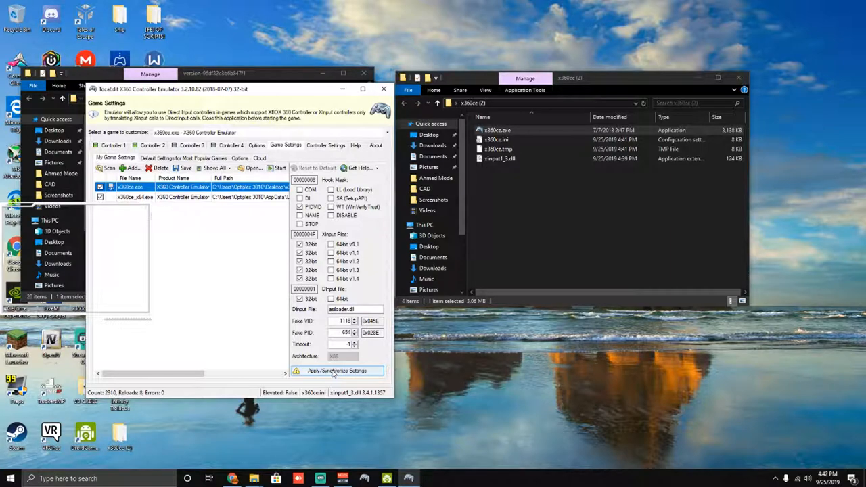
pyautogui.click(336, 370)
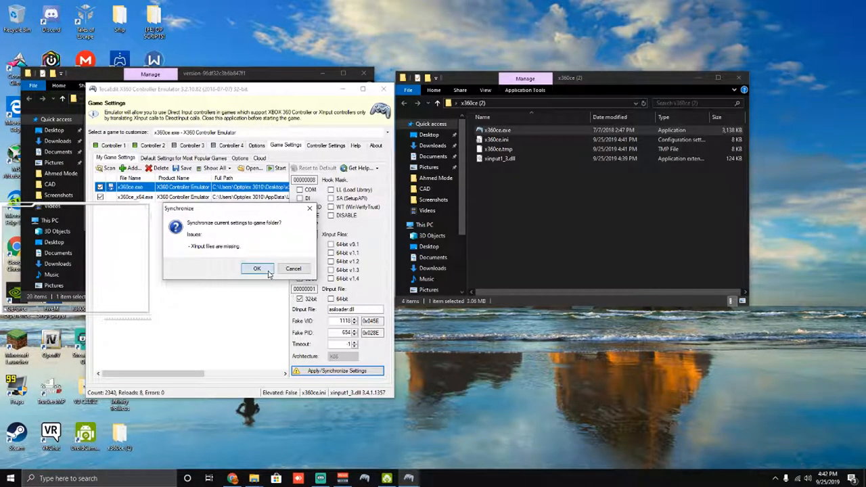
pyautogui.click(257, 268)
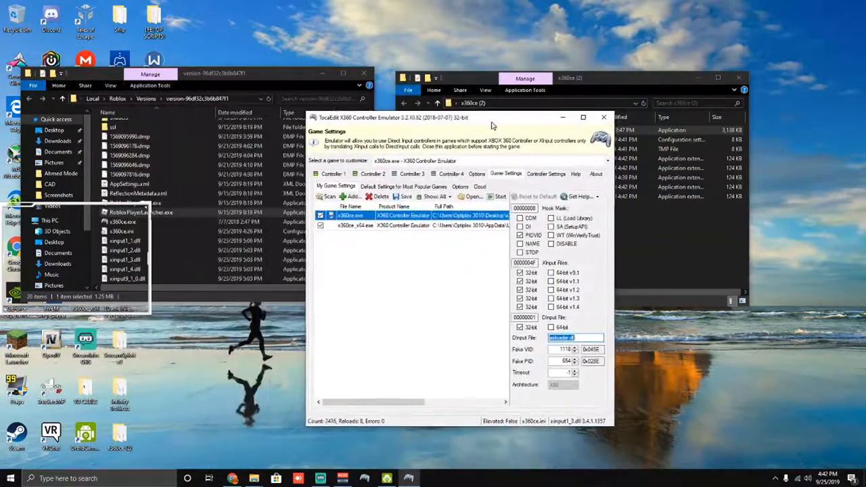
pyautogui.moveTo(493, 117); pyautogui.dragTo(372, 101)
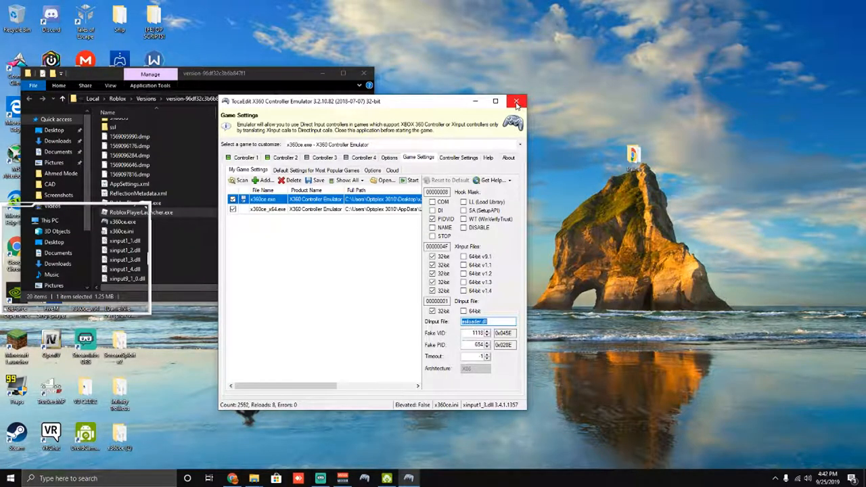
pyautogui.click(516, 101)
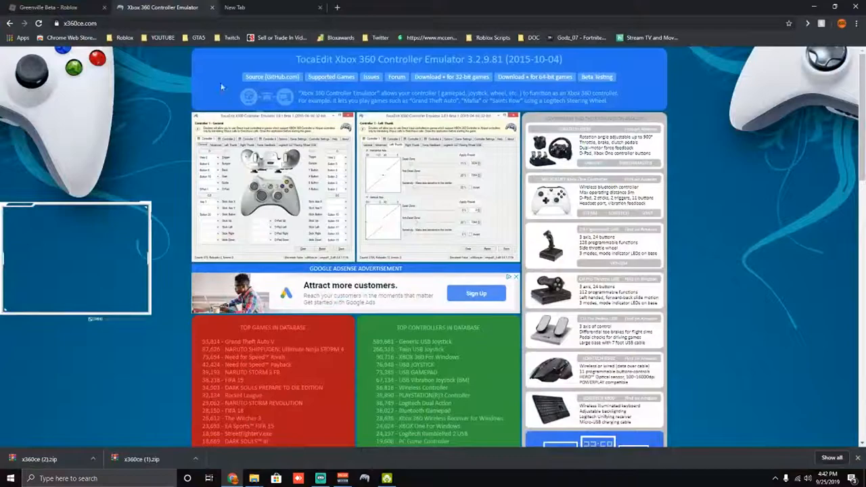
# Launch Greenville Beta from its Roblox page with Play
pyautogui.click(50, 8)
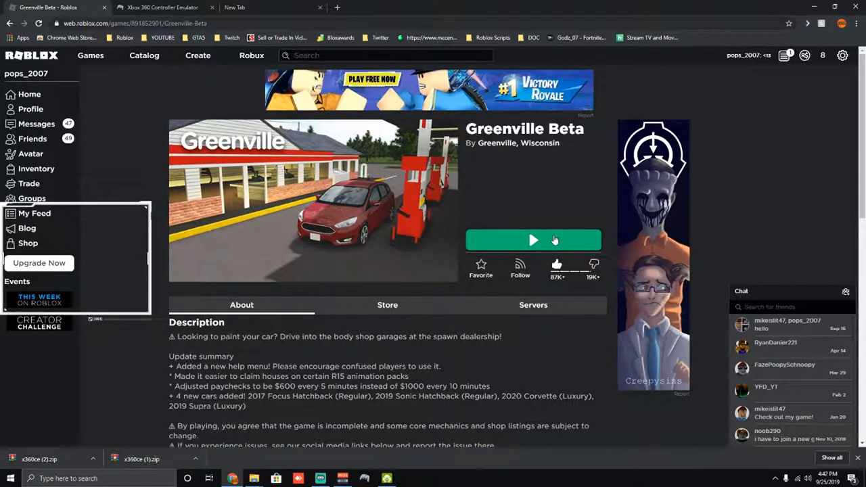
pyautogui.moveTo(517, 250)
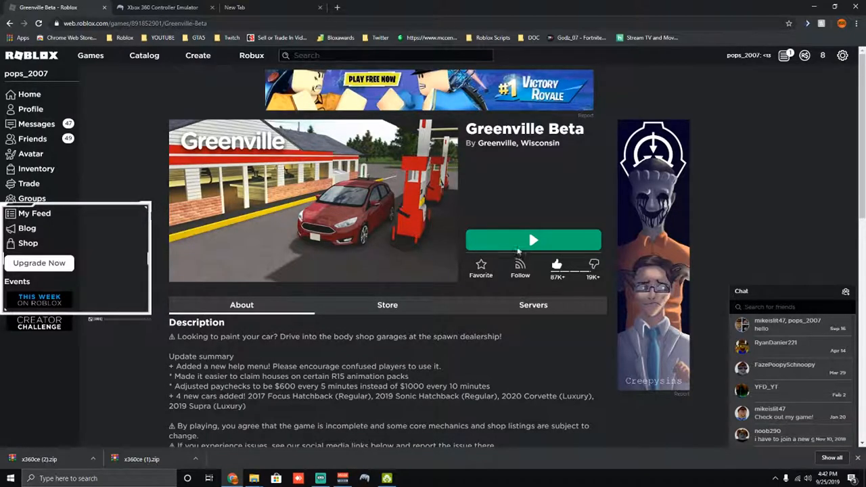
pyautogui.click(532, 240)
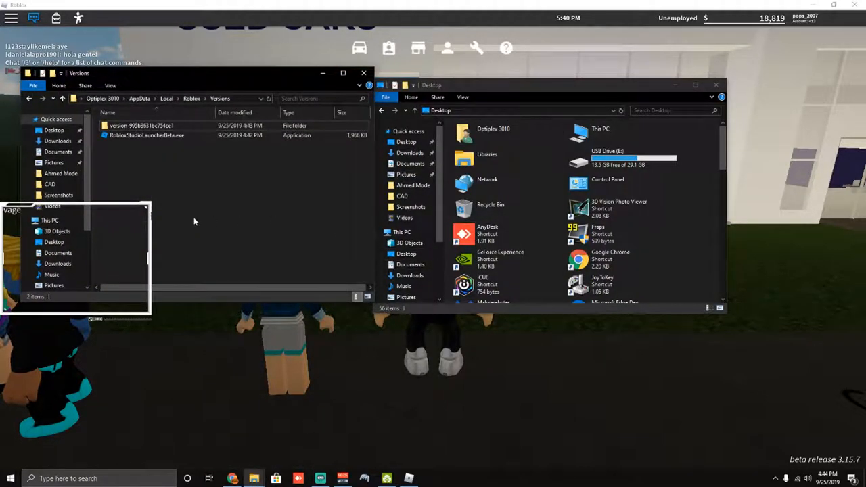
# Paste the x360ce files into the newest Roblox version-995b... folder
pyautogui.doubleClick(142, 125)
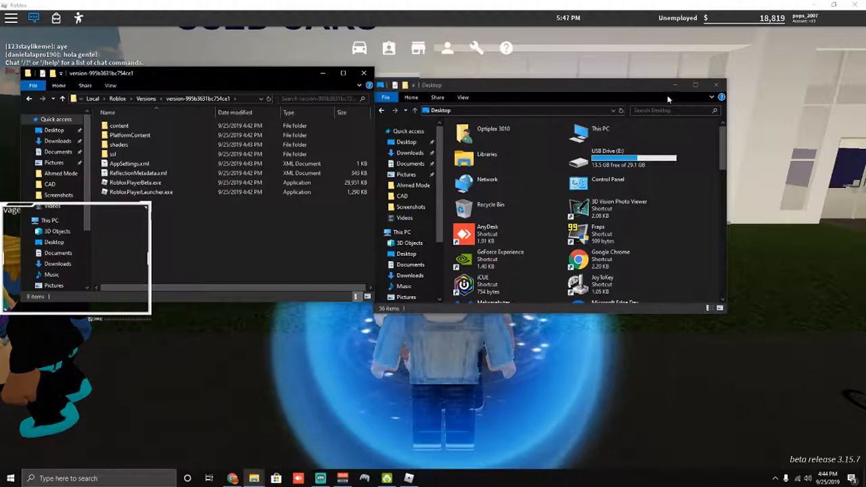
pyautogui.click(715, 84)
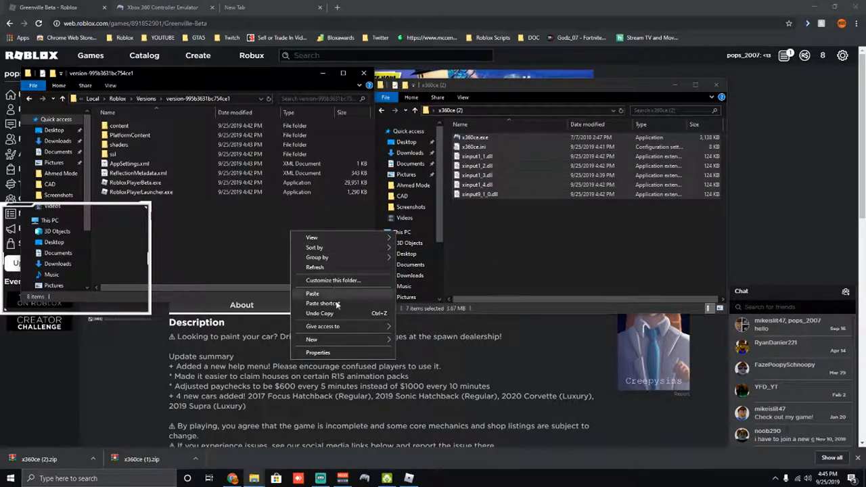
pyautogui.click(312, 294)
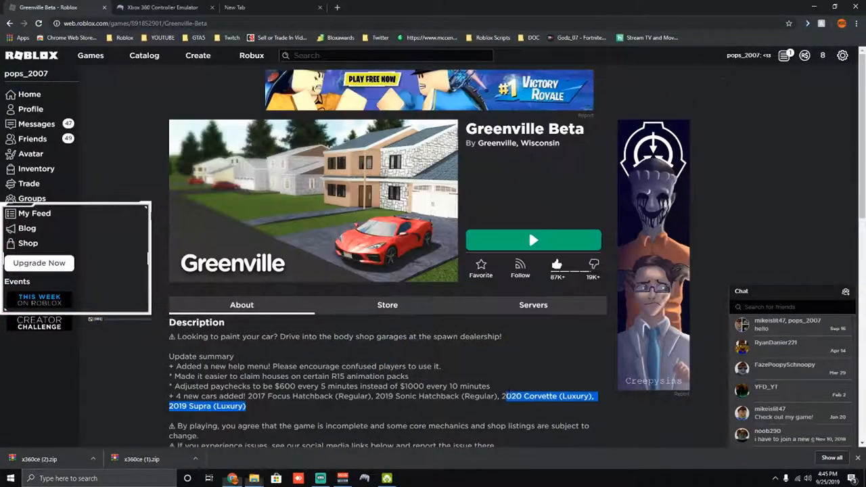
# Relaunch Greenville Beta with Play to test the wheel
pyautogui.click(533, 241)
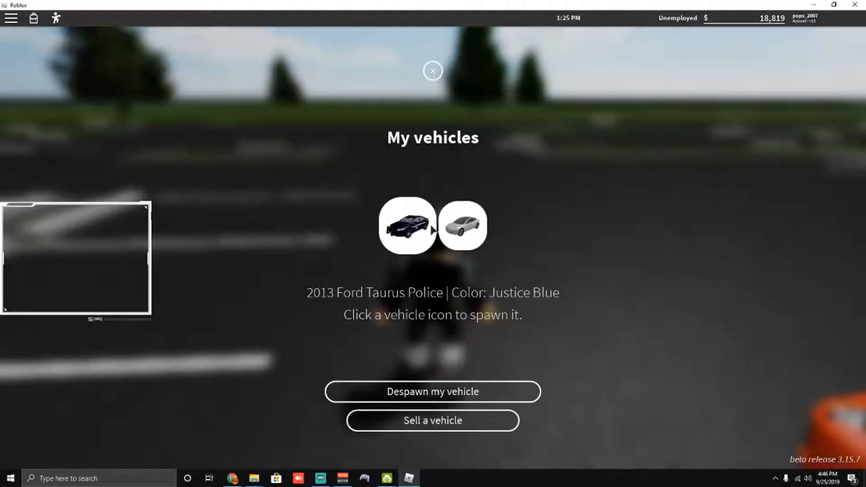
# Spawn the 2018 Tesla Model 3 from the My vehicles menu
pyautogui.click(462, 225)
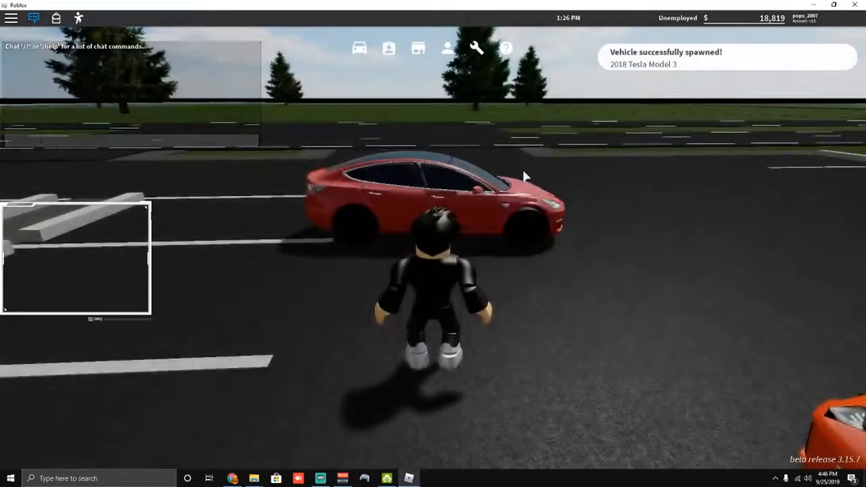